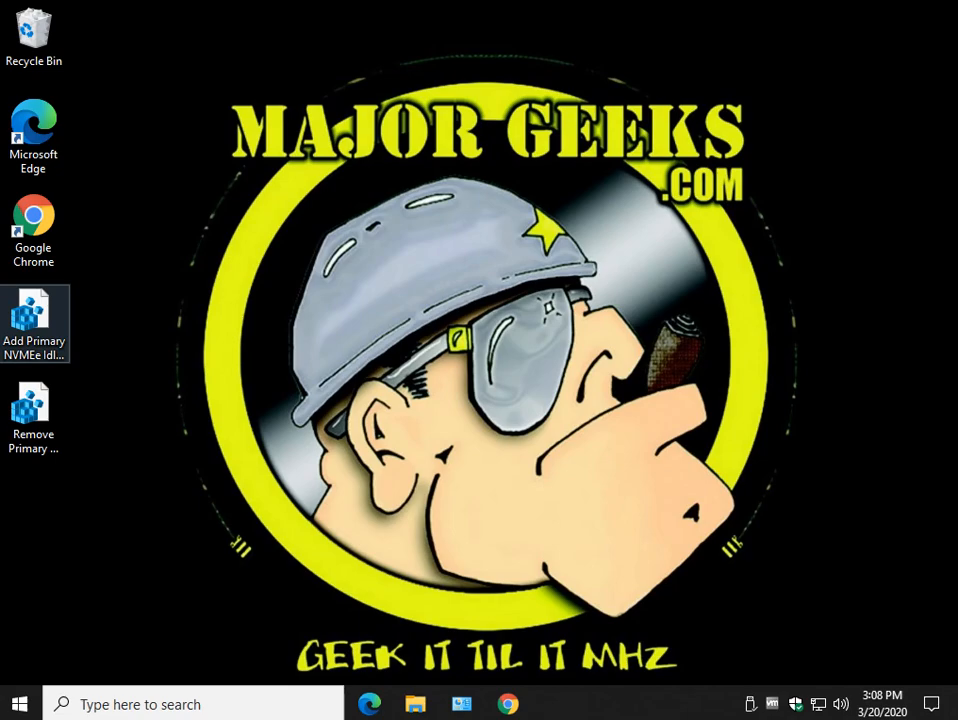
mouse_move(508, 704)
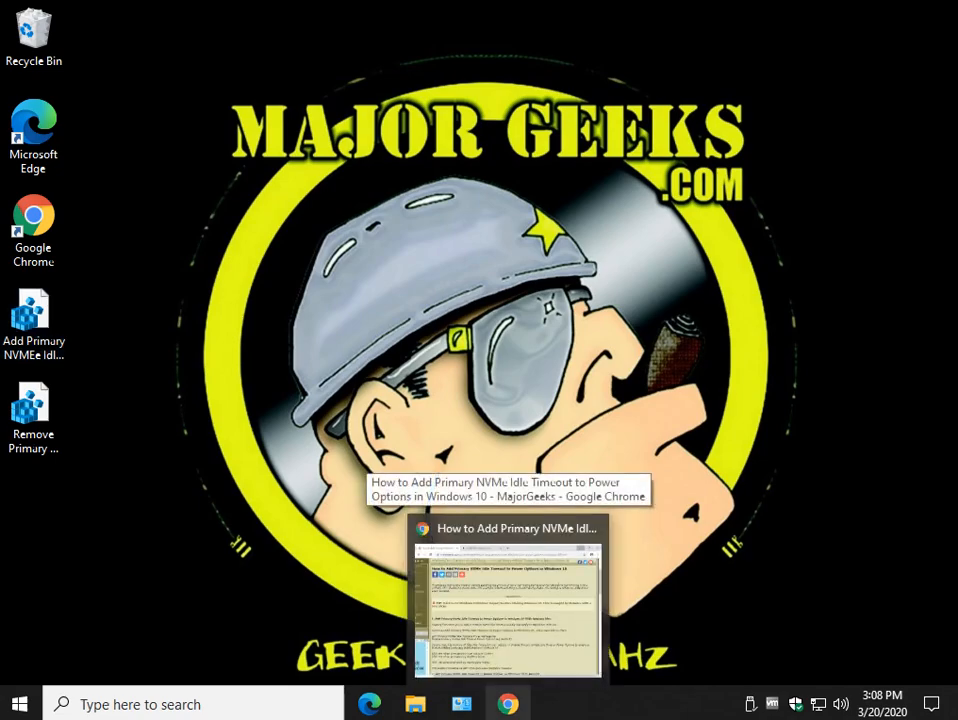
View the Samsung 970 EVO 250GB listing on Amazon, then return to the MajorGeeks NVMe Idle Timeout guide.
click(508, 600)
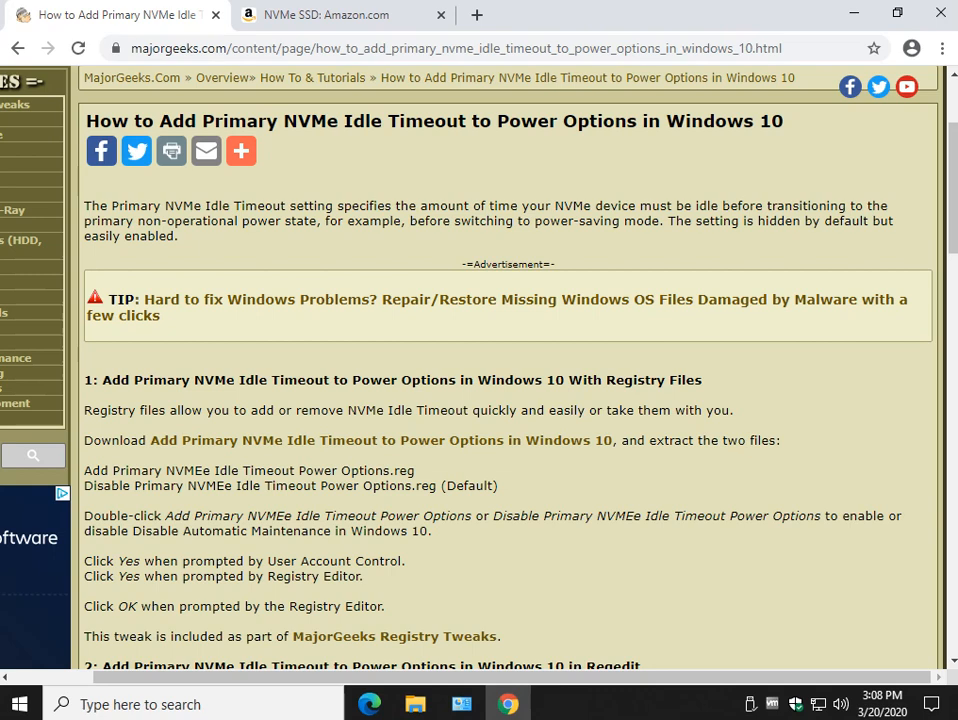
click(340, 14)
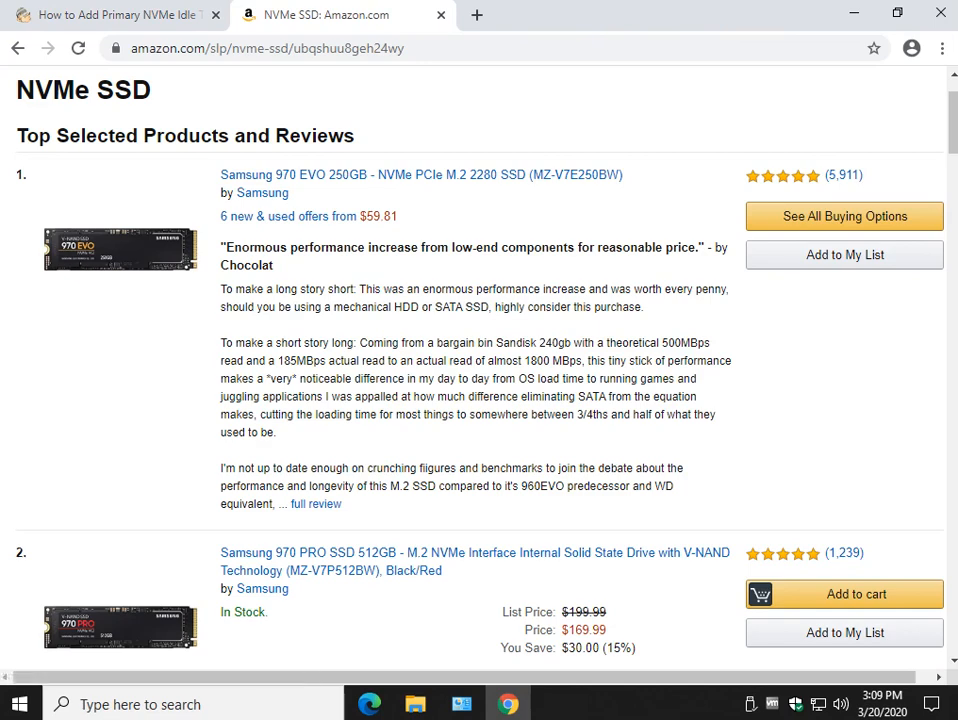
click(420, 174)
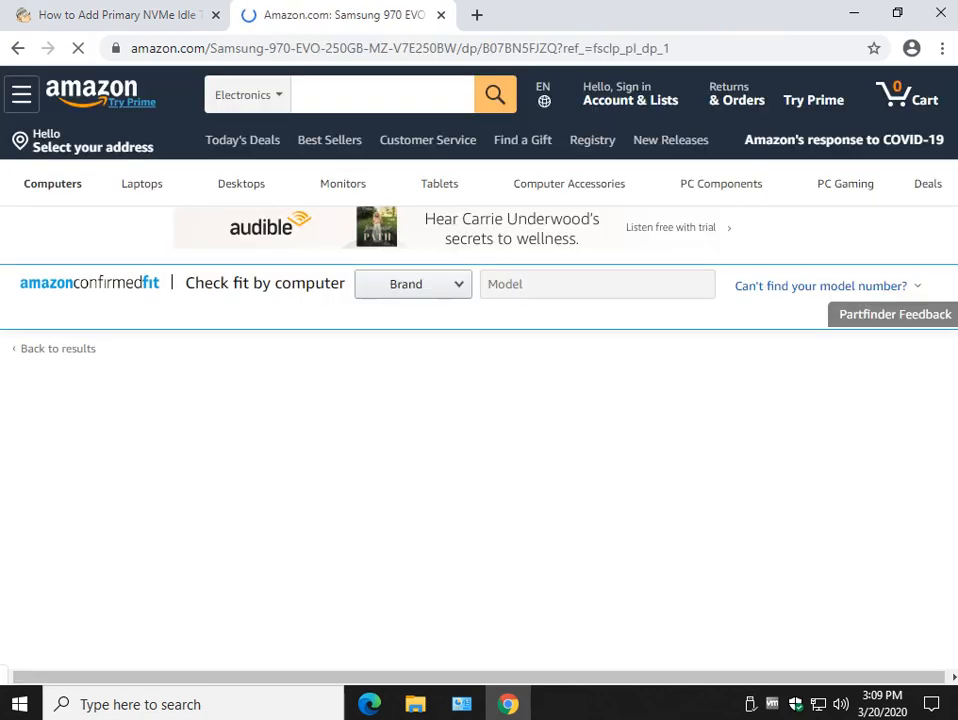
scroll(down, 3)
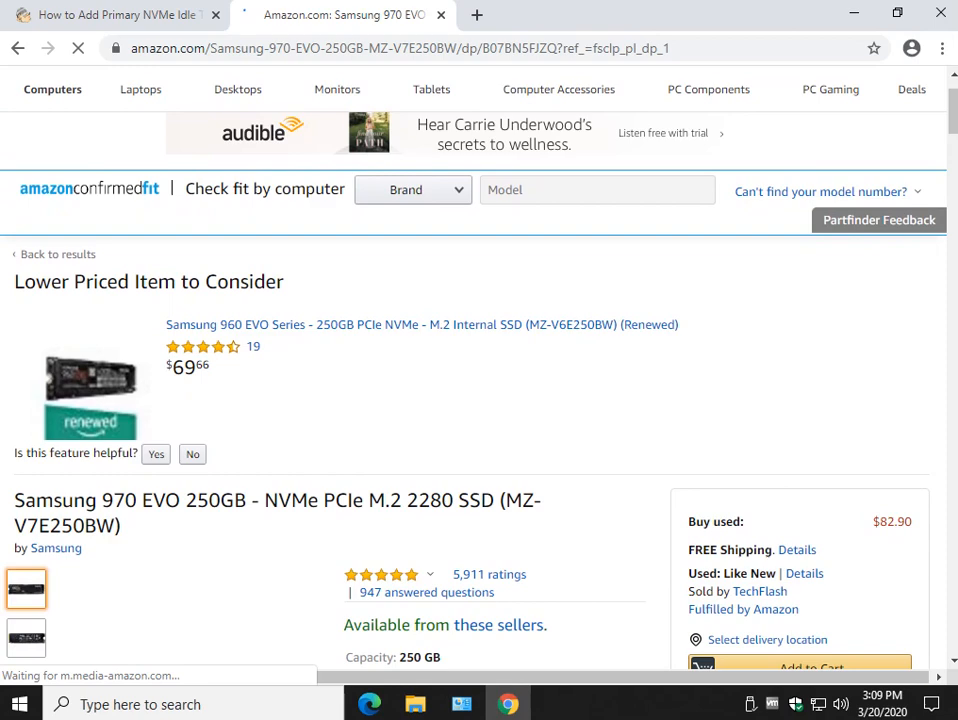
scroll(down, 3)
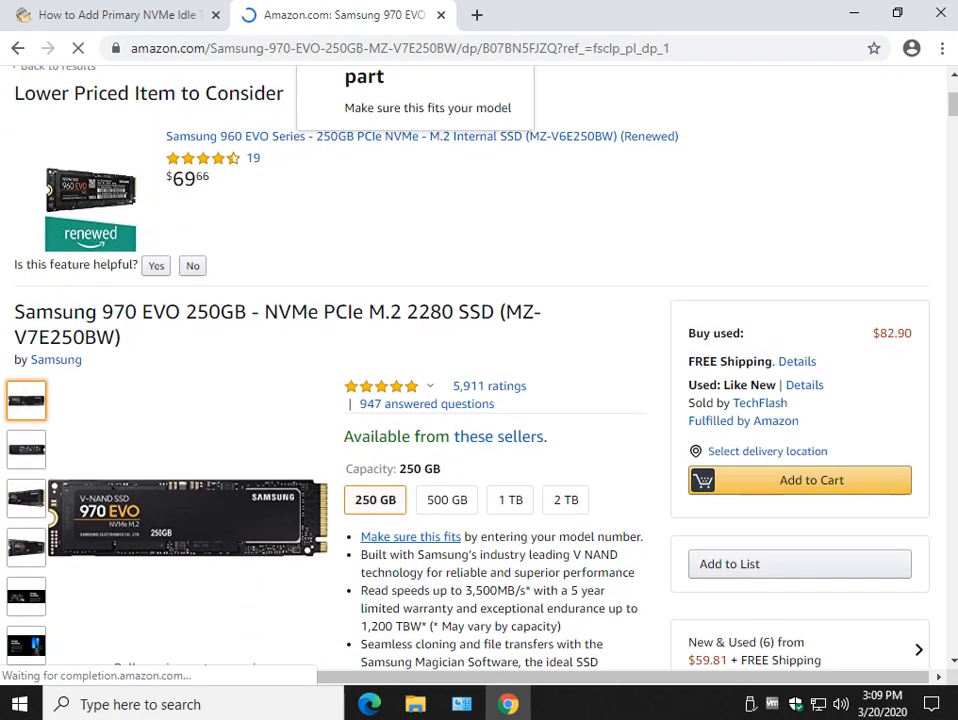
scroll(up, 3)
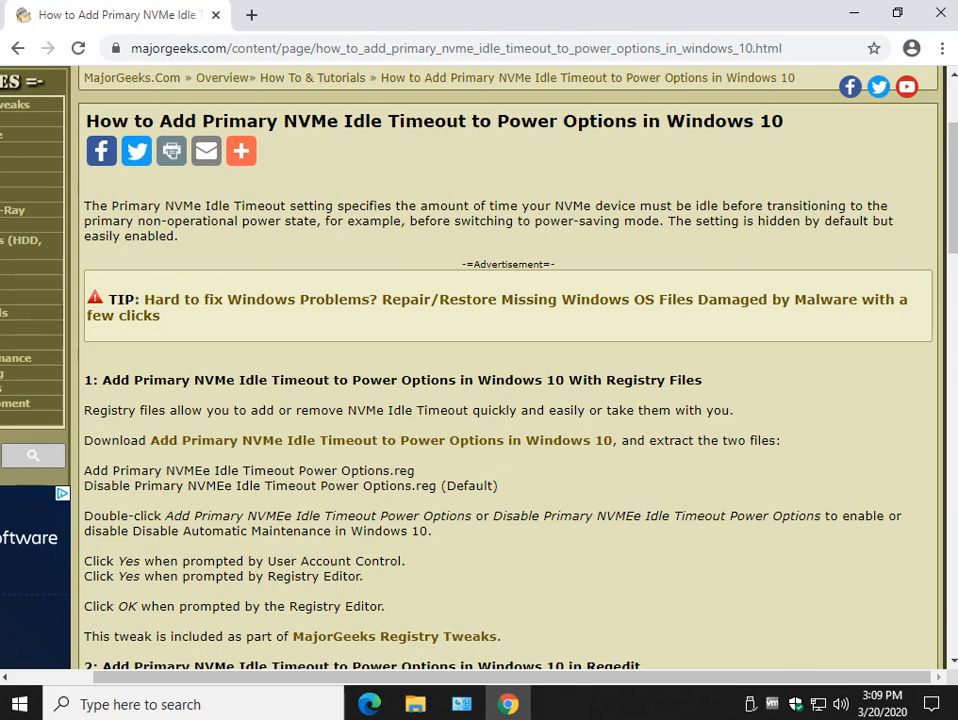
Search the Start menu for 'power option' to reach the High performance plan settings.
scroll(down, 3)
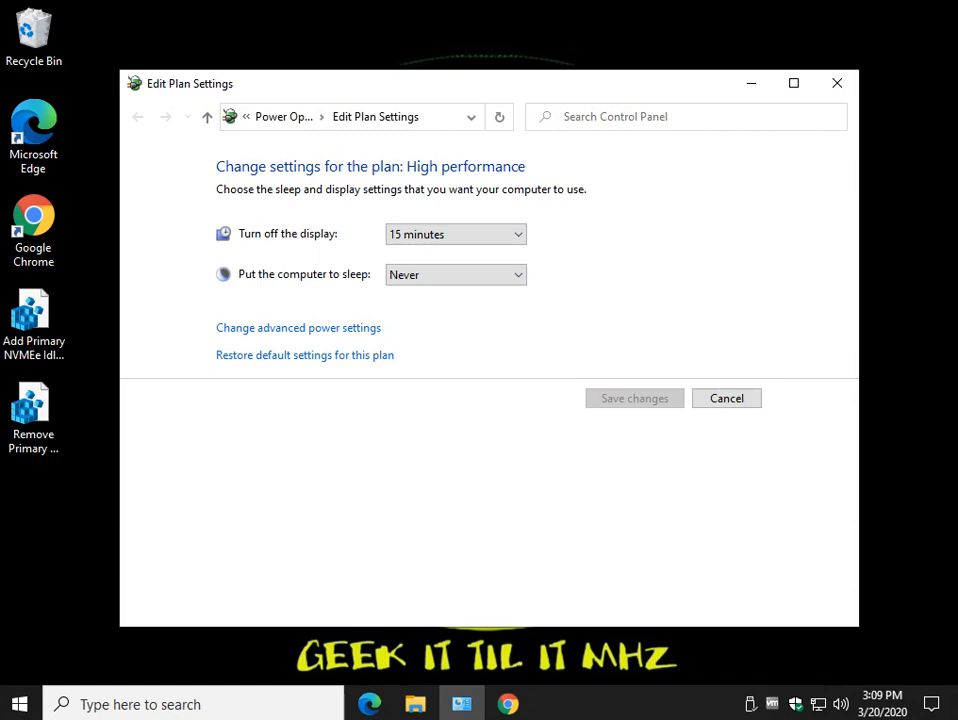
click(298, 328)
text(p)
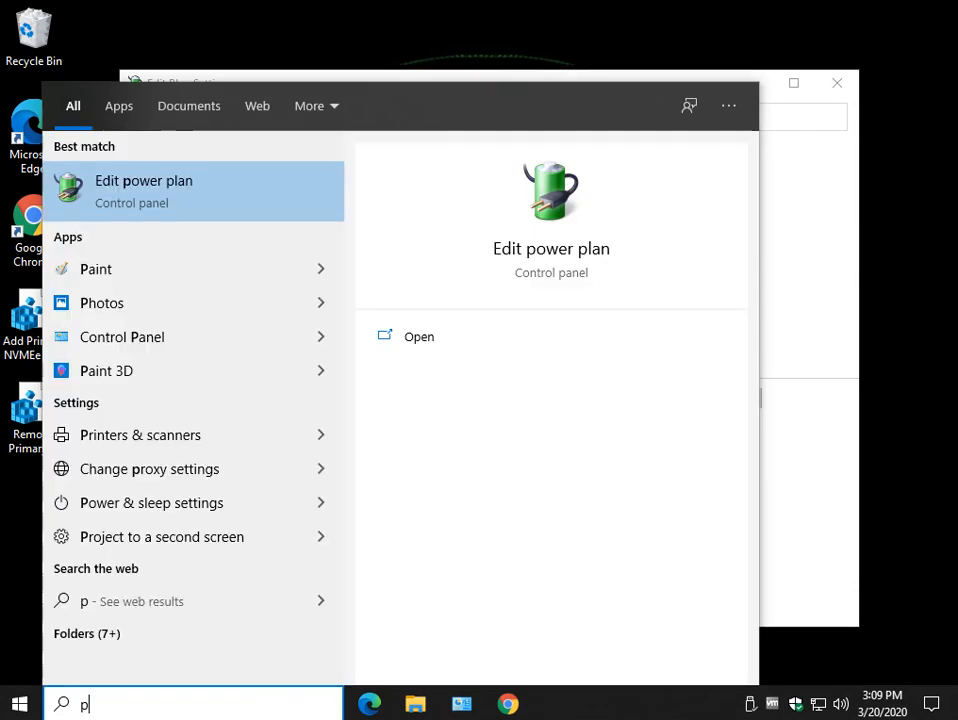
text(ower option)
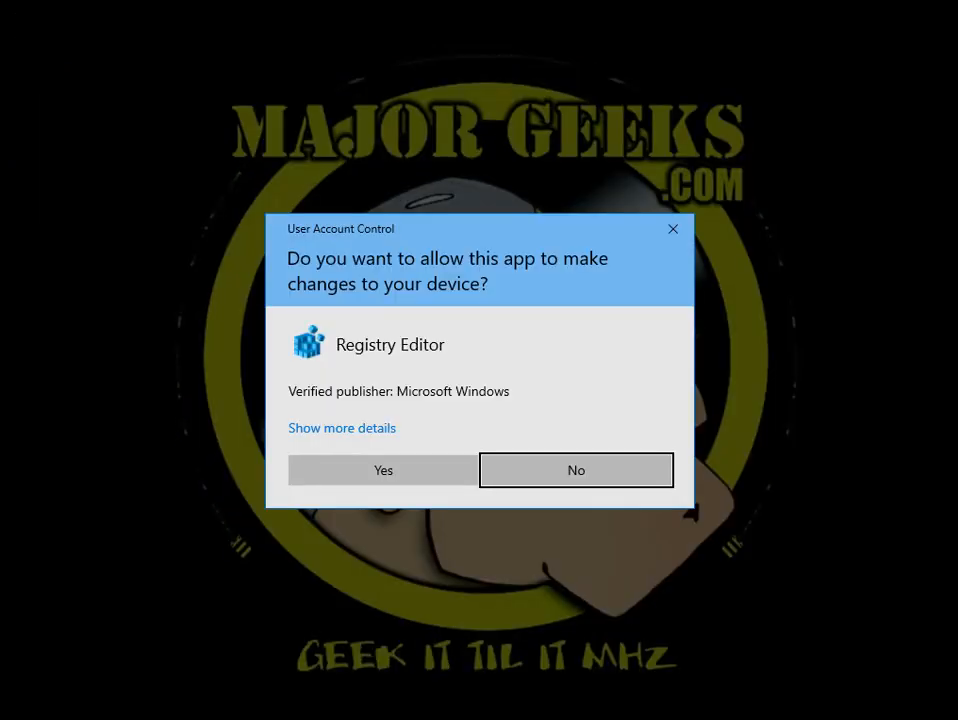
Merge the Add Primary NVMe Idle Timeout .reg file and confirm Hard disk now shows the 200 ms setting.
click(384, 470)
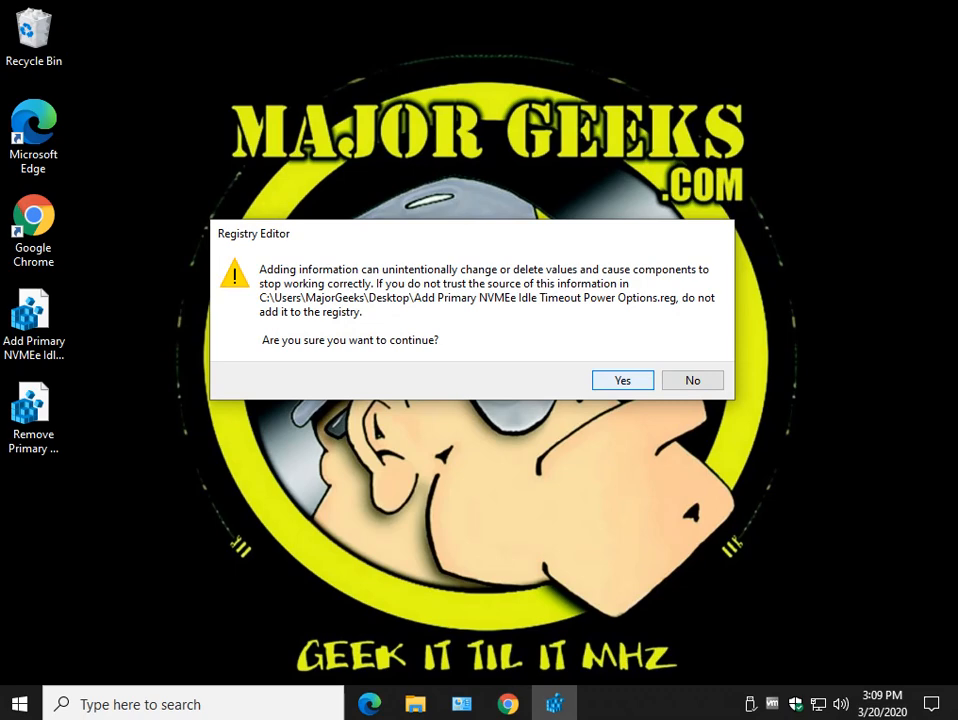
click(622, 380)
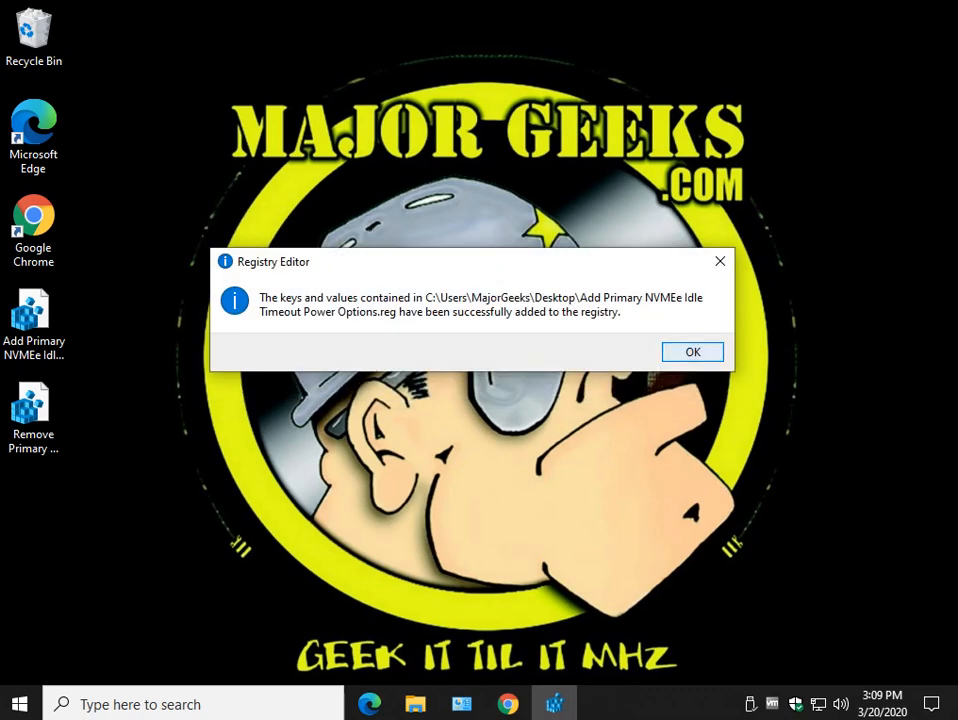
click(692, 352)
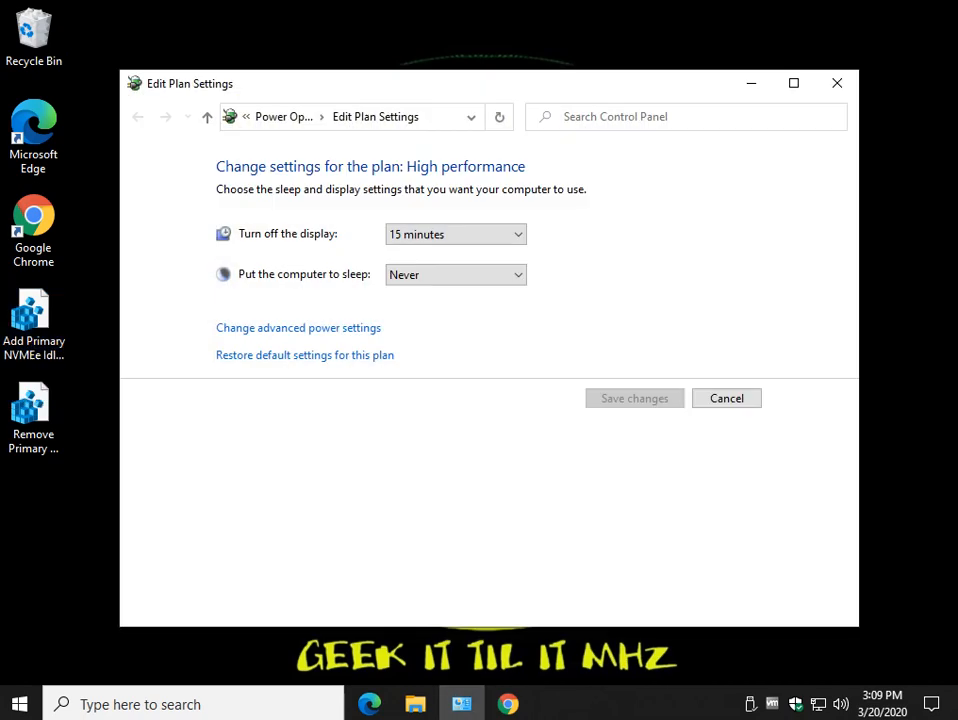
click(298, 328)
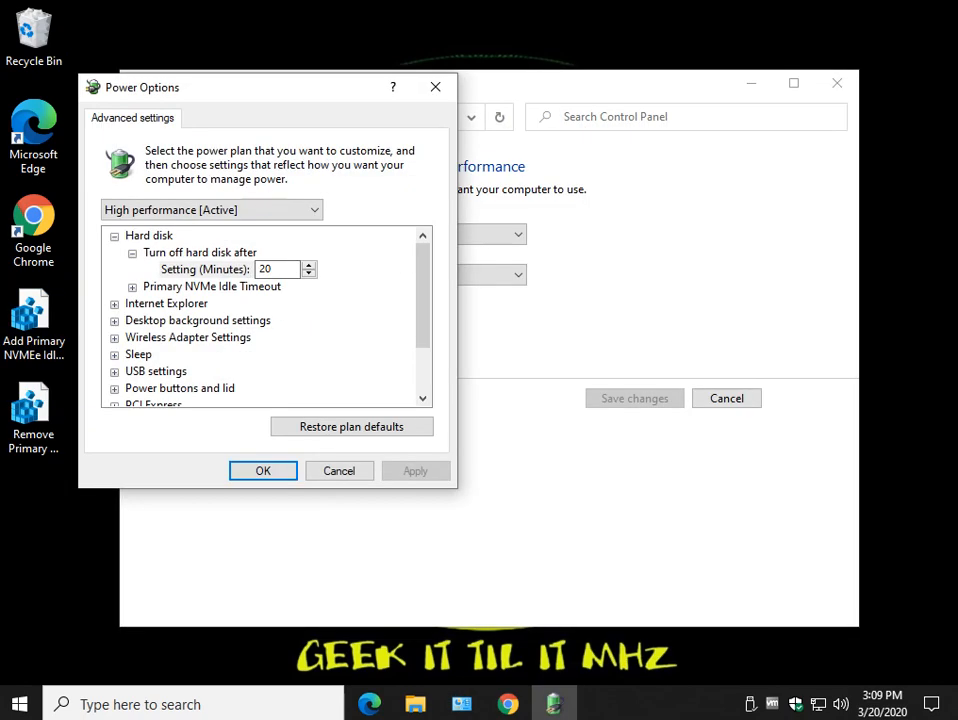
click(132, 286)
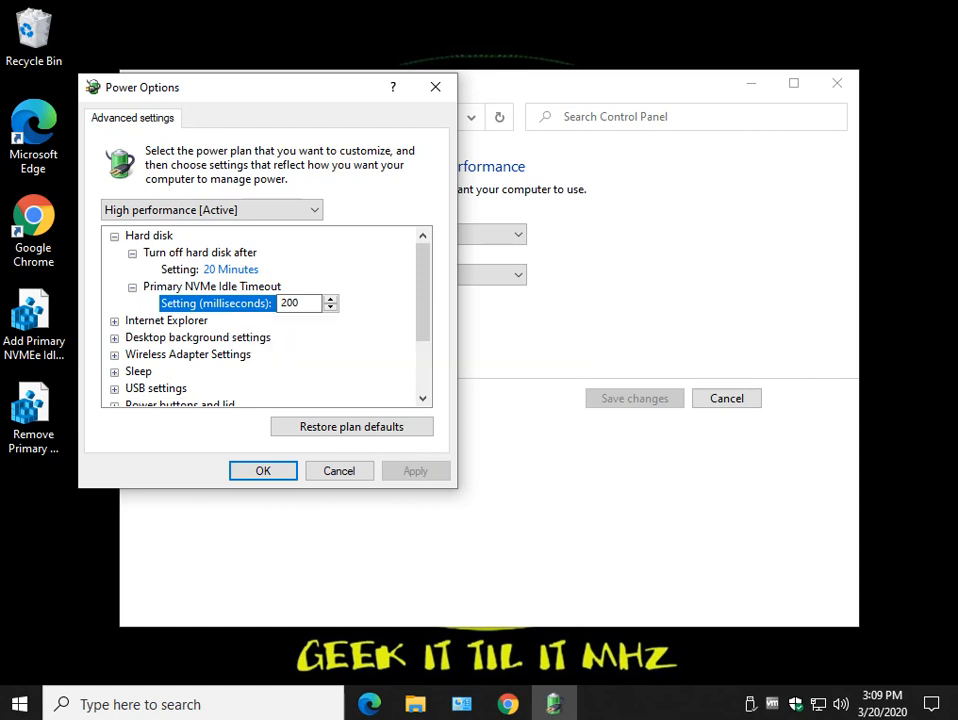
mouse_move(216, 304)
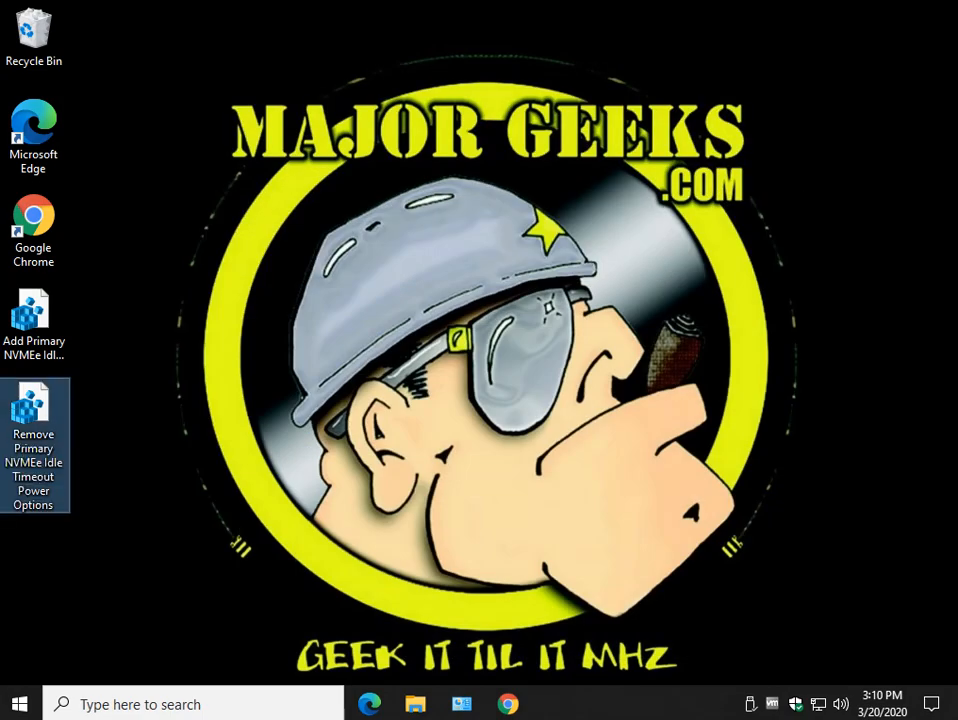
Merge the Remove Primary NVMe Idle Timeout Power Options.reg file and dismiss the success message.
double_click(34, 414)
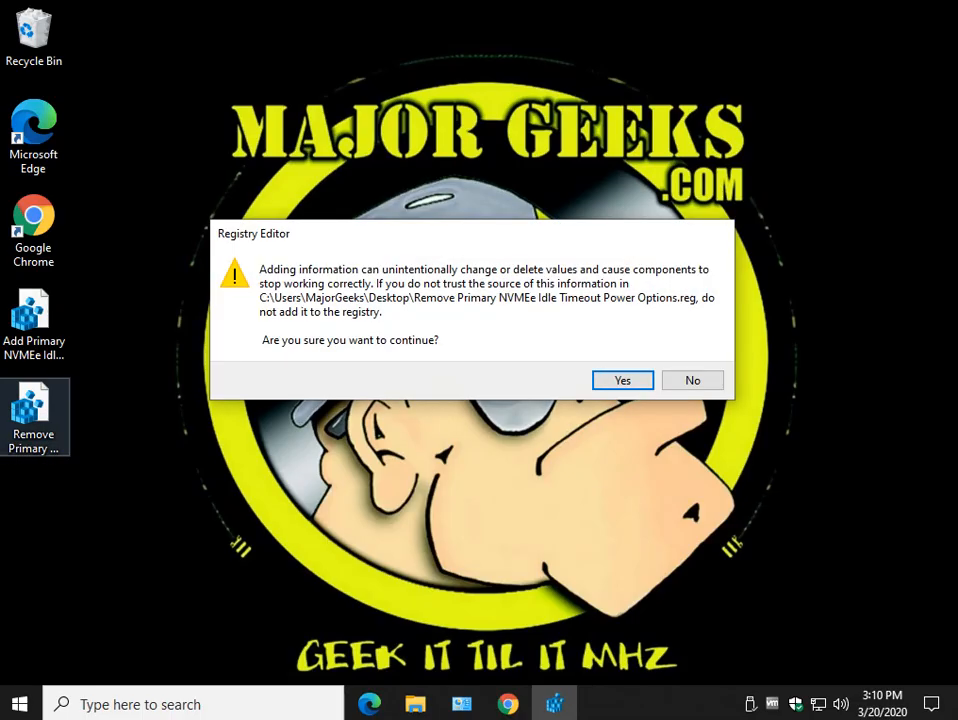
click(622, 380)
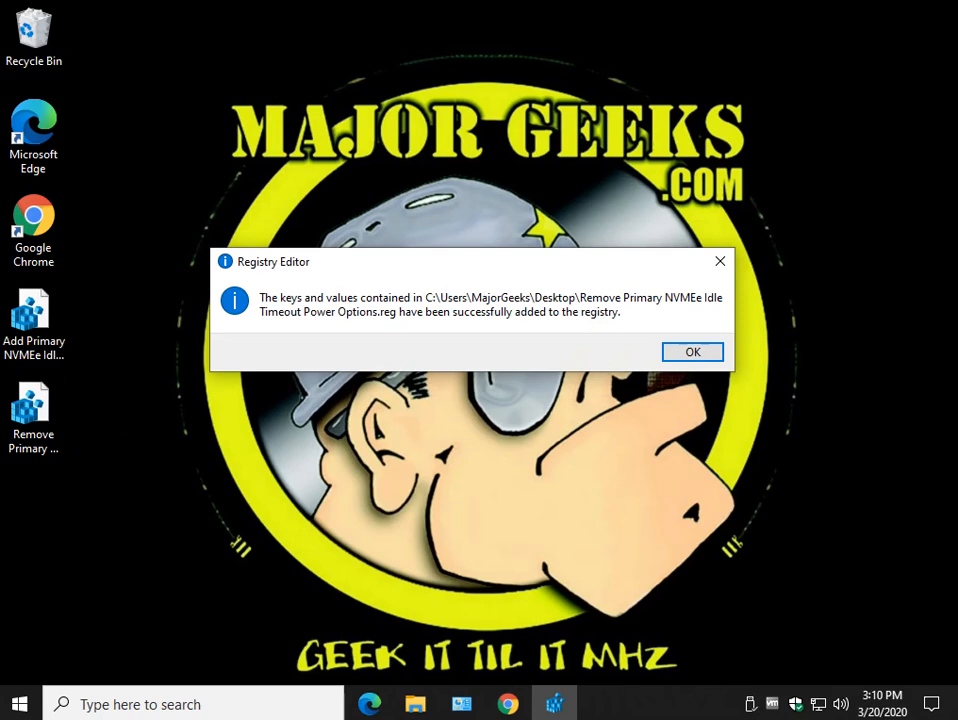
click(692, 352)
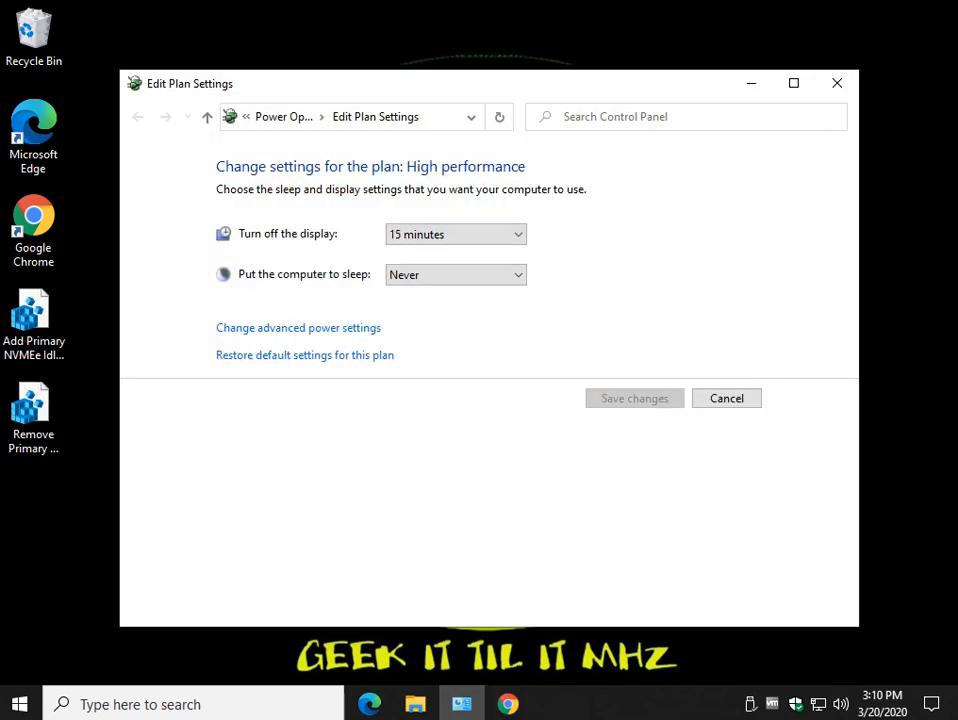
click(298, 328)
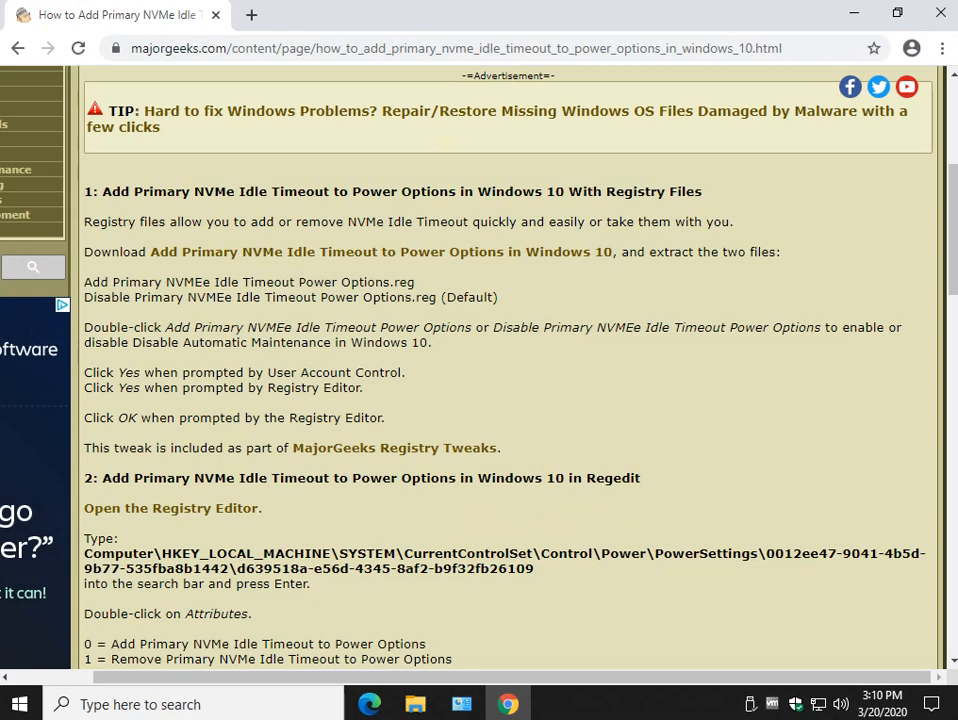
Launch regedit from the Run box with administrator permission to reach the PowerSettings key.
scroll(down, 3)
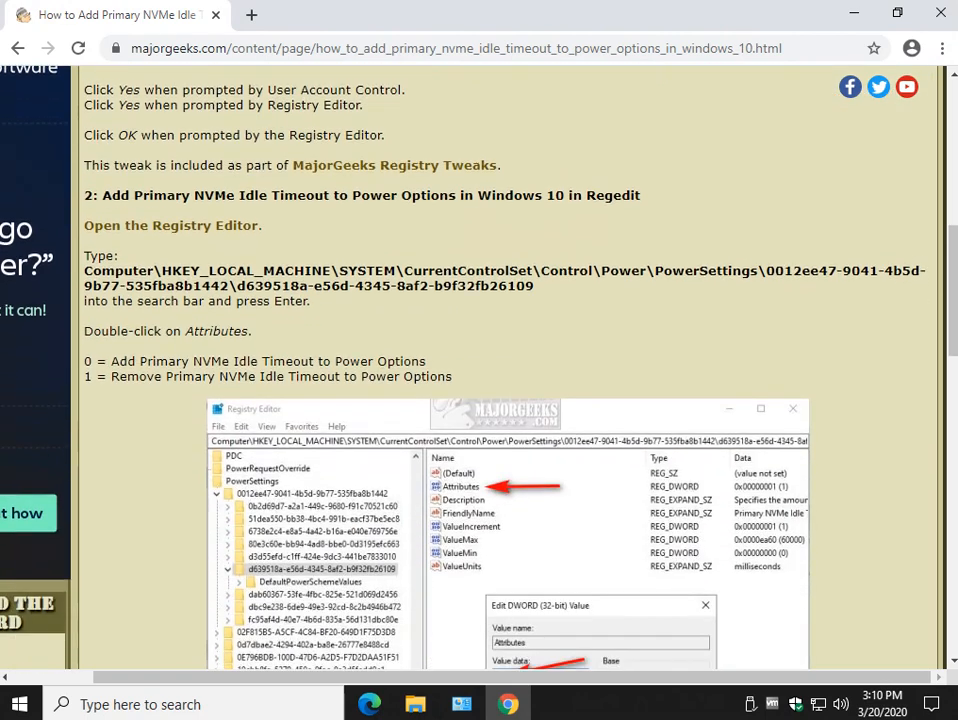
right_click(300, 278)
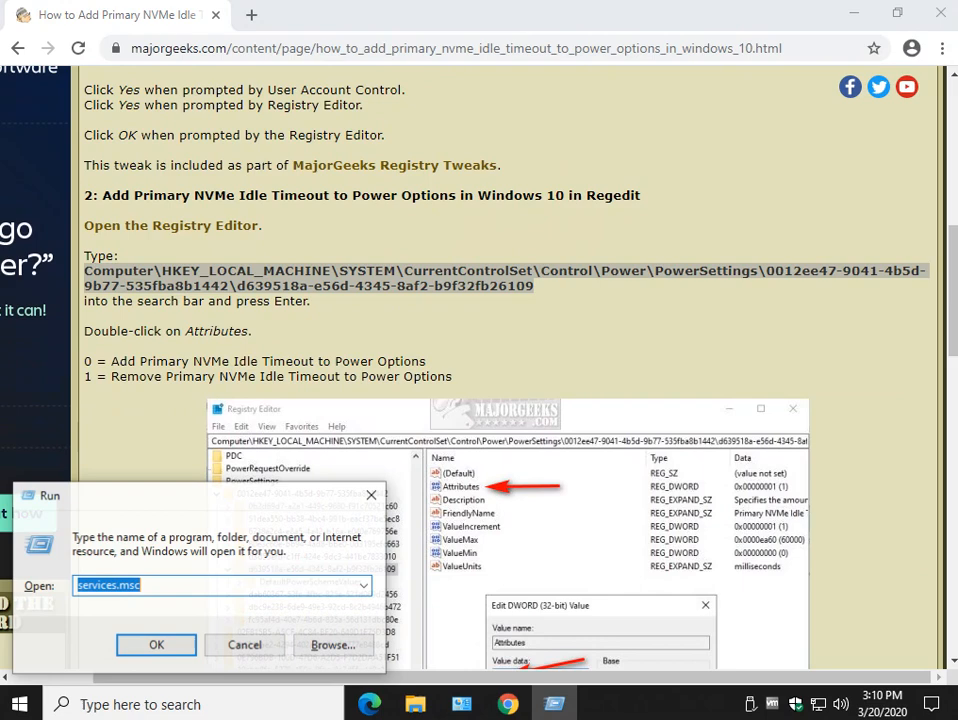
text(regedi)
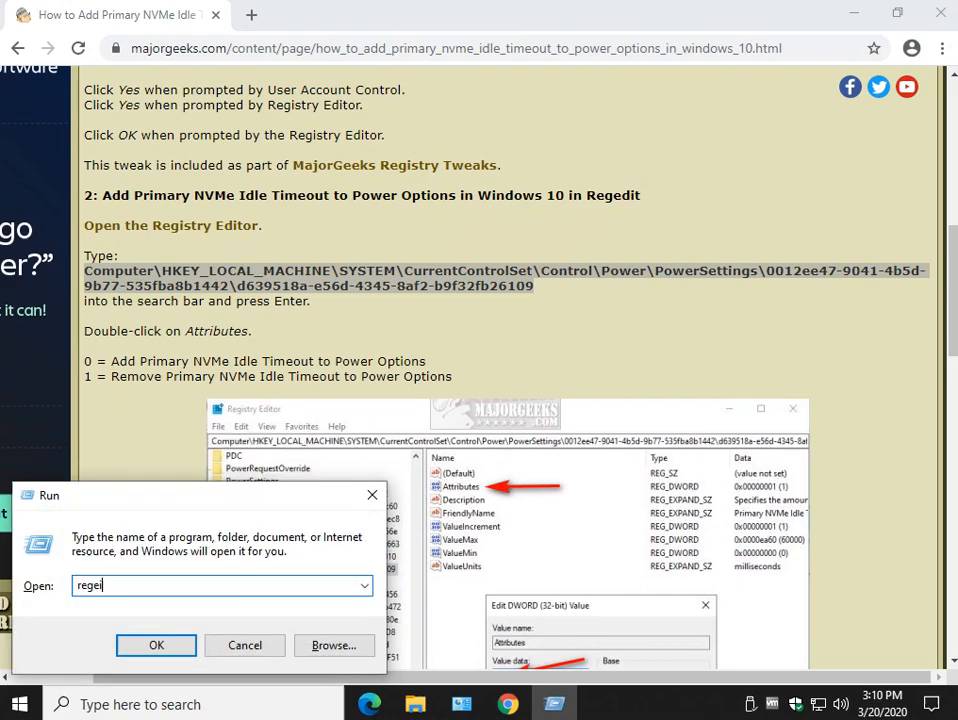
text(d)
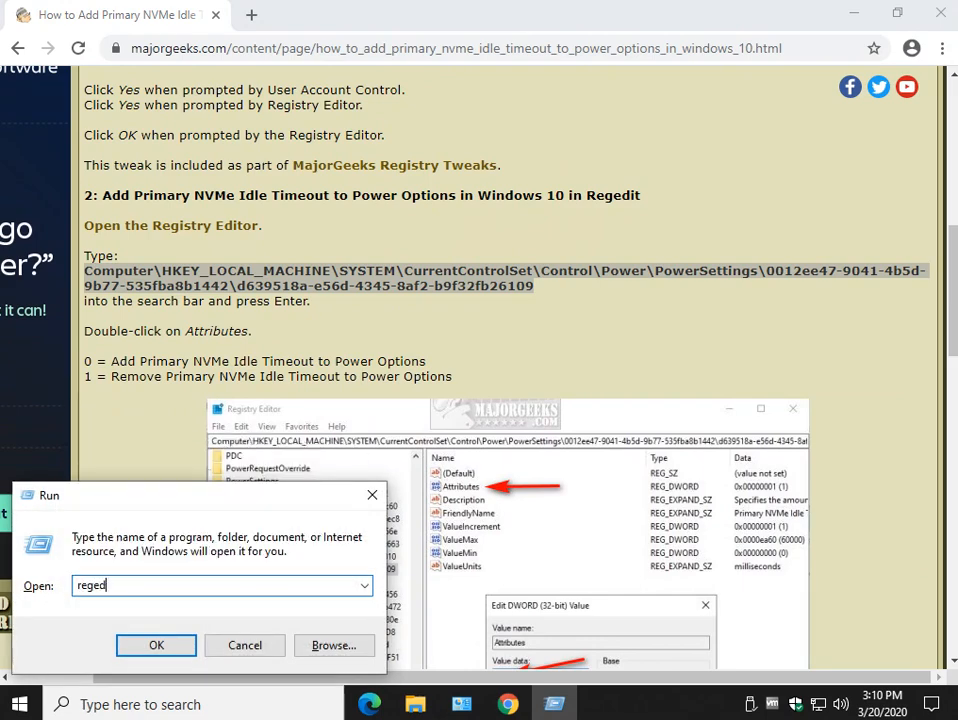
click(156, 644)
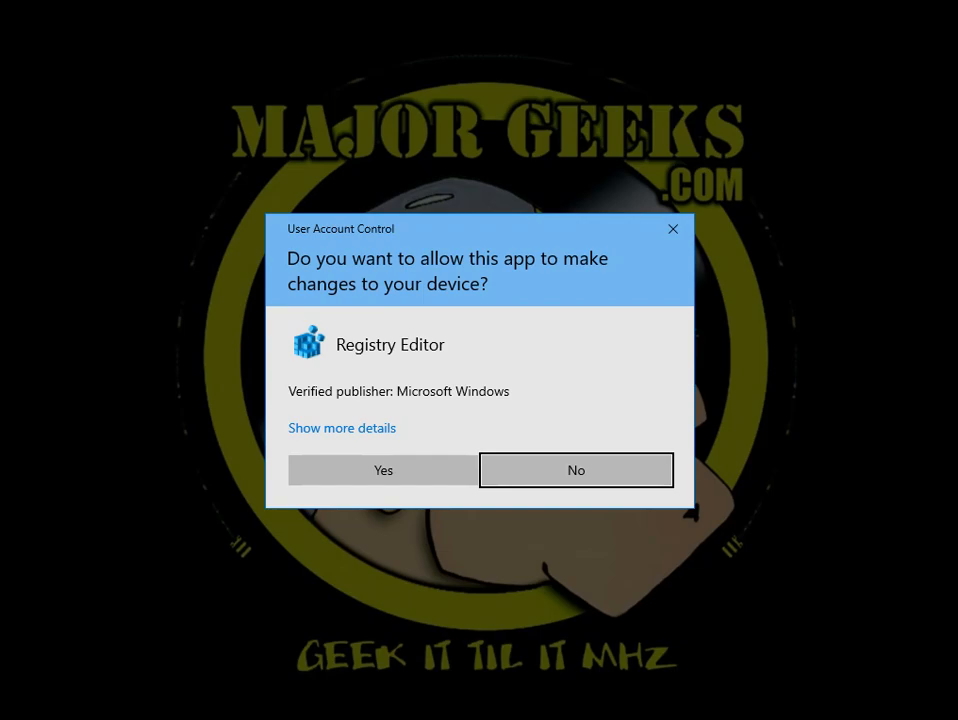
click(384, 470)
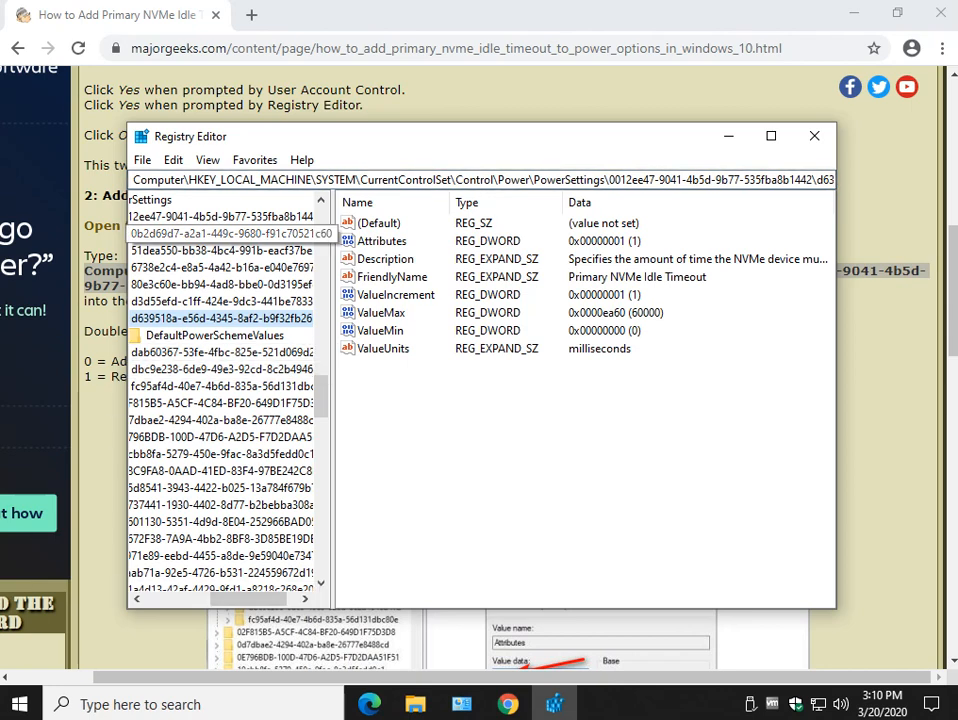
Set the Attributes value of the Primary NVMe Idle Timeout key to 0.
click(382, 240)
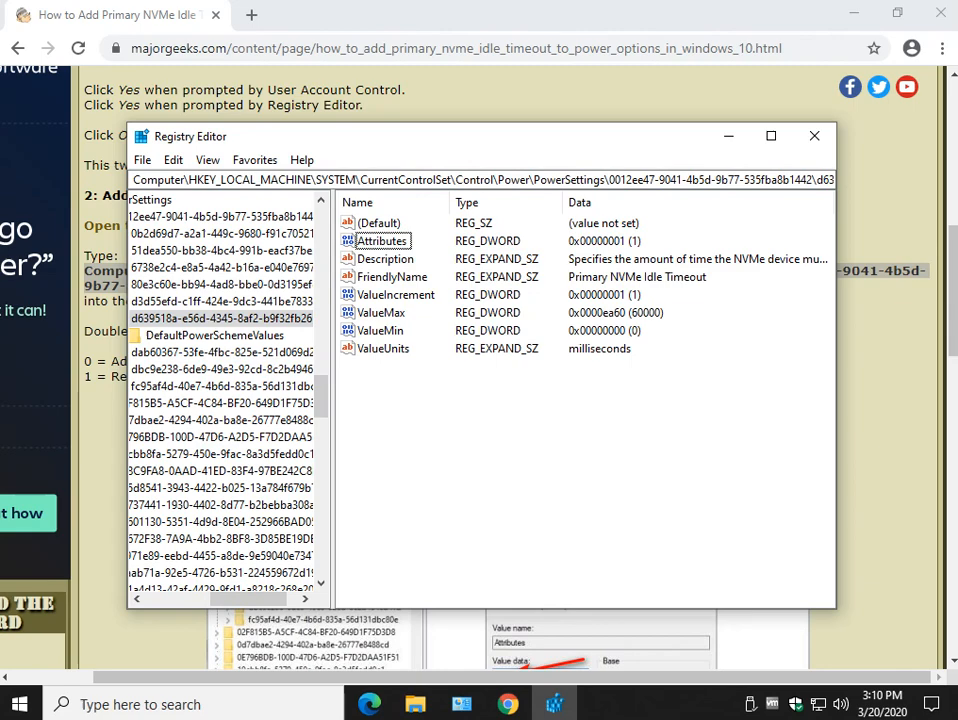
double_click(380, 240)
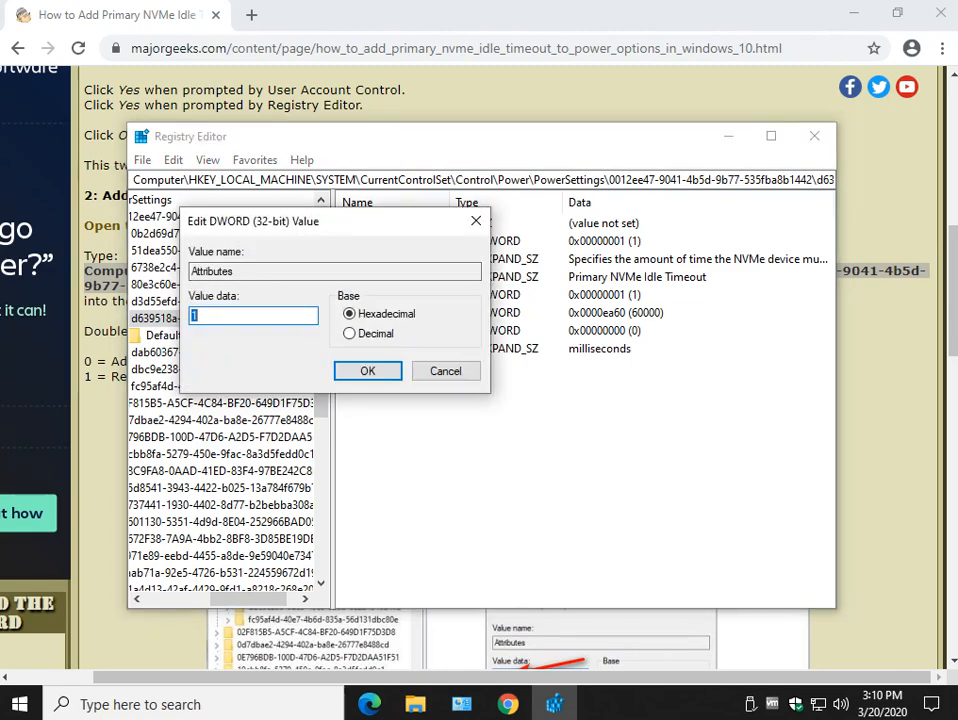
click(368, 370)
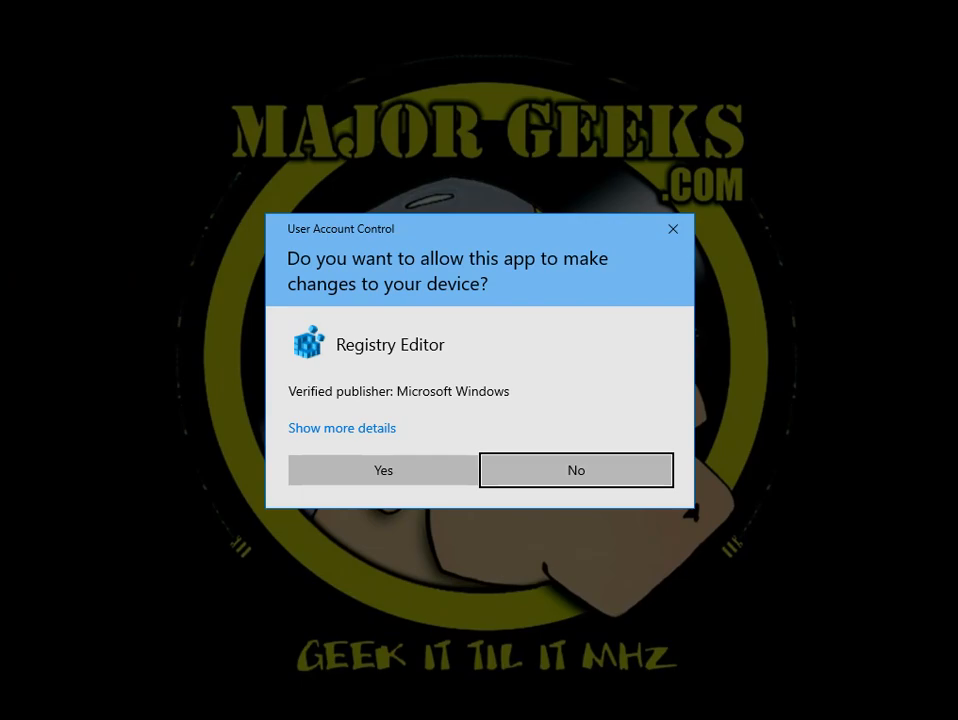
Reopen Power Options and expand Hard disk to confirm only Turn off hard disk after remains.
click(384, 470)
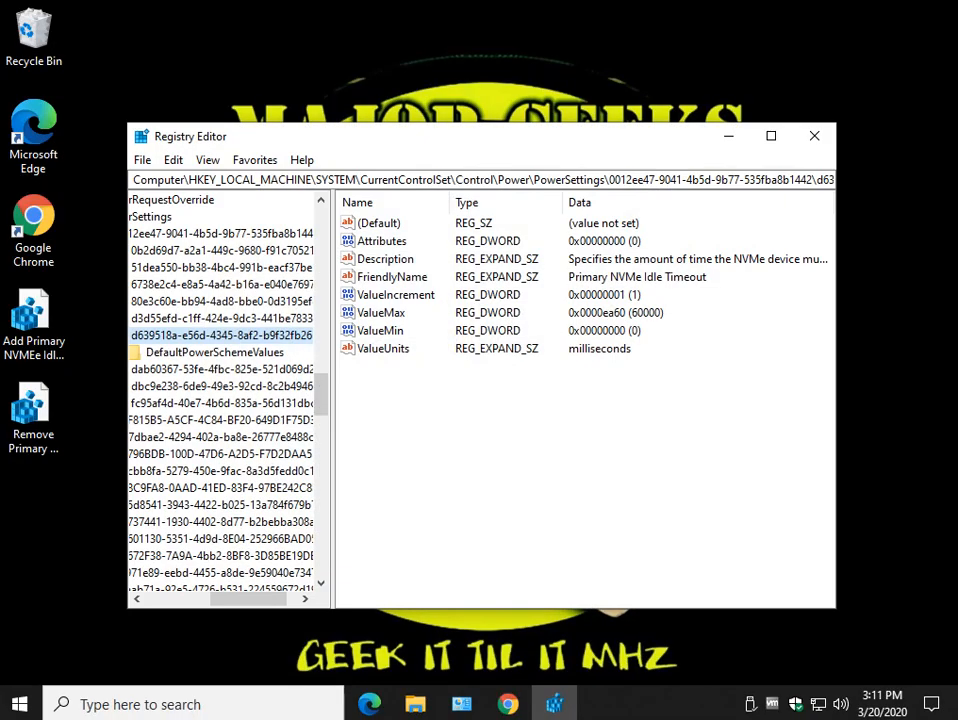
double_click(384, 240)
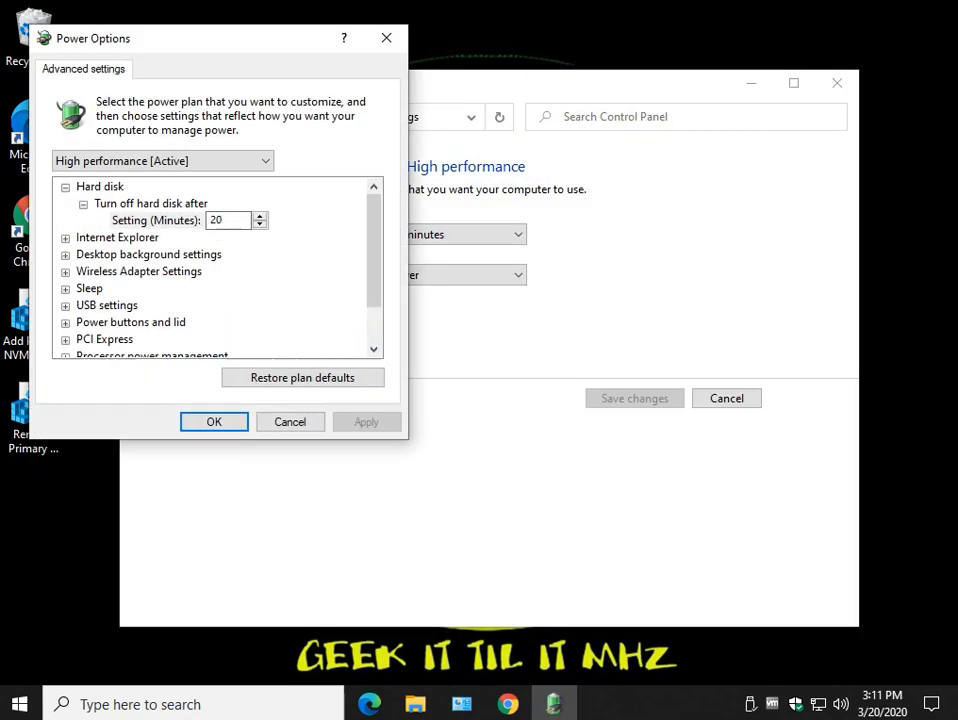
click(212, 420)
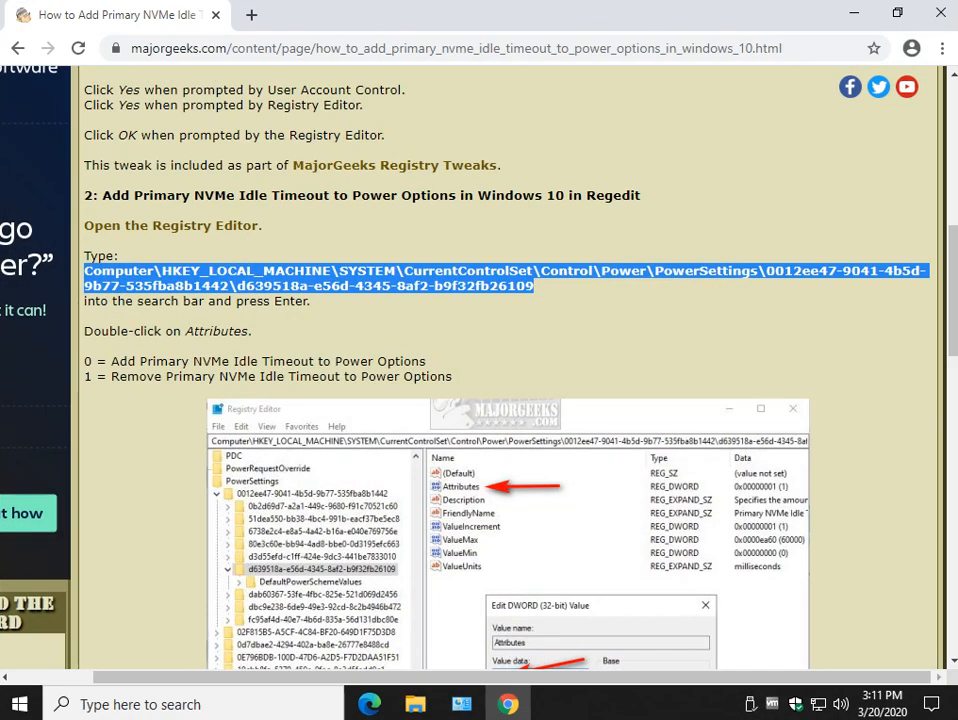
Reach the guide's PowerShell section and open the Start quick-access menu for Windows PowerShell (Admin).
scroll(down, 3)
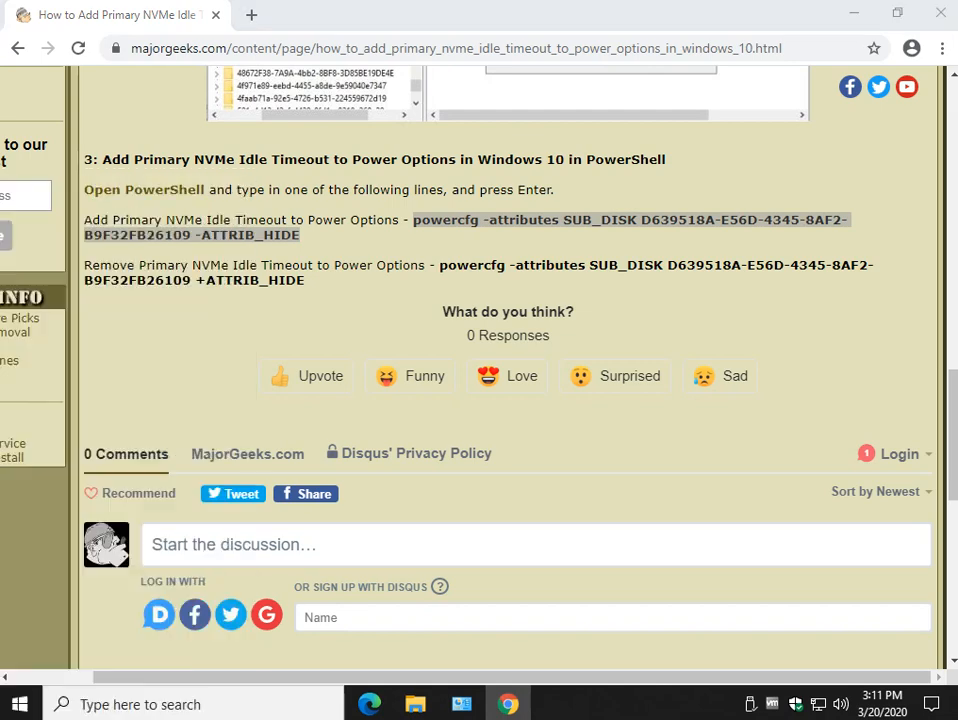
right_click(20, 704)
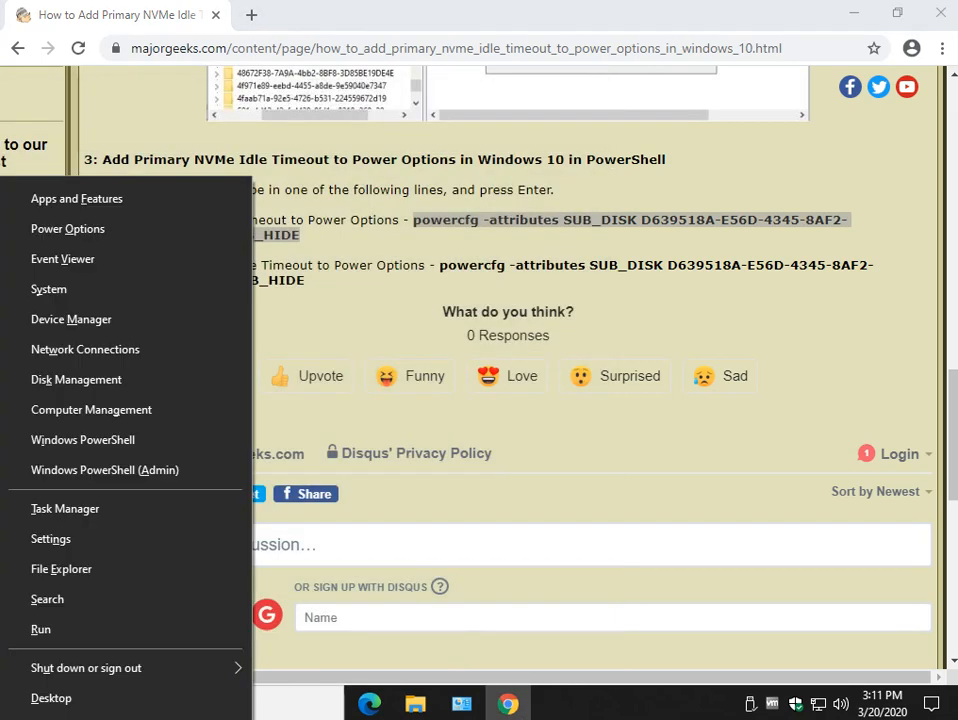
mouse_move(104, 470)
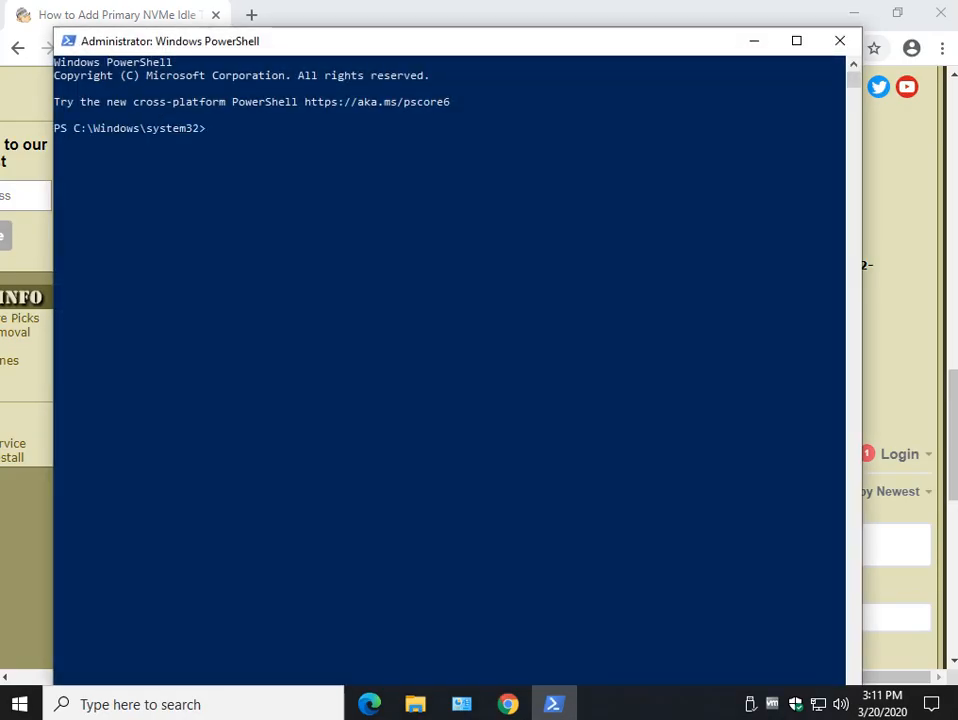
Run powercfg -attributes SUB_DISK D639518A-... -ATTRIB_HIDE, then open the plan's advanced power settings.
text(powercfg -attributes SUB_DISK D639518A-E56D-4345-8AF2-B9F32FB26109 -ATTRIB_HIDE)
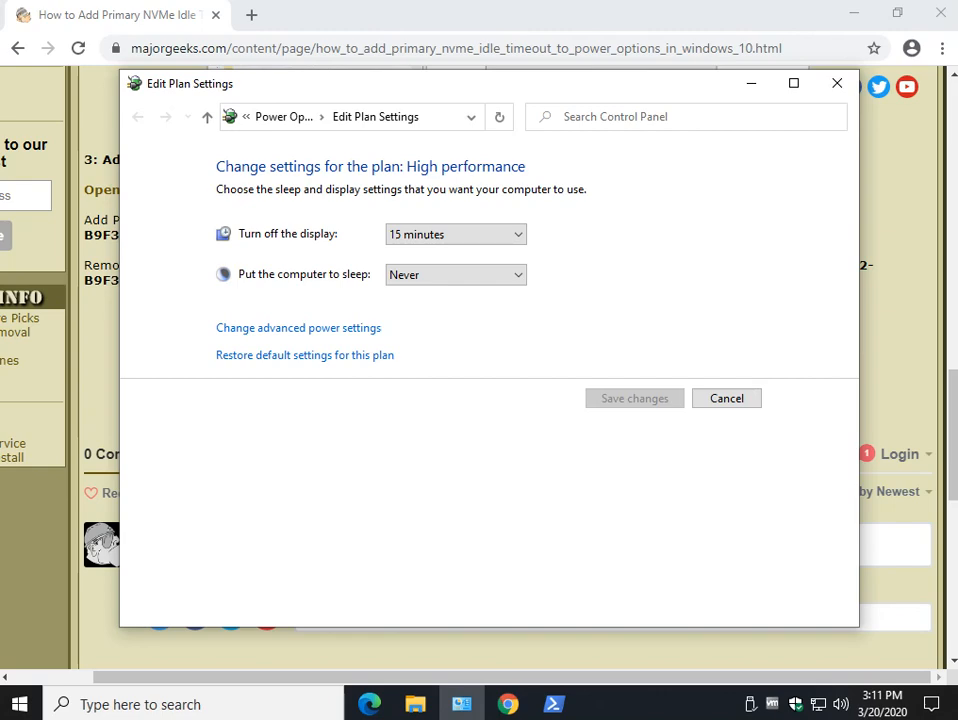
click(298, 328)
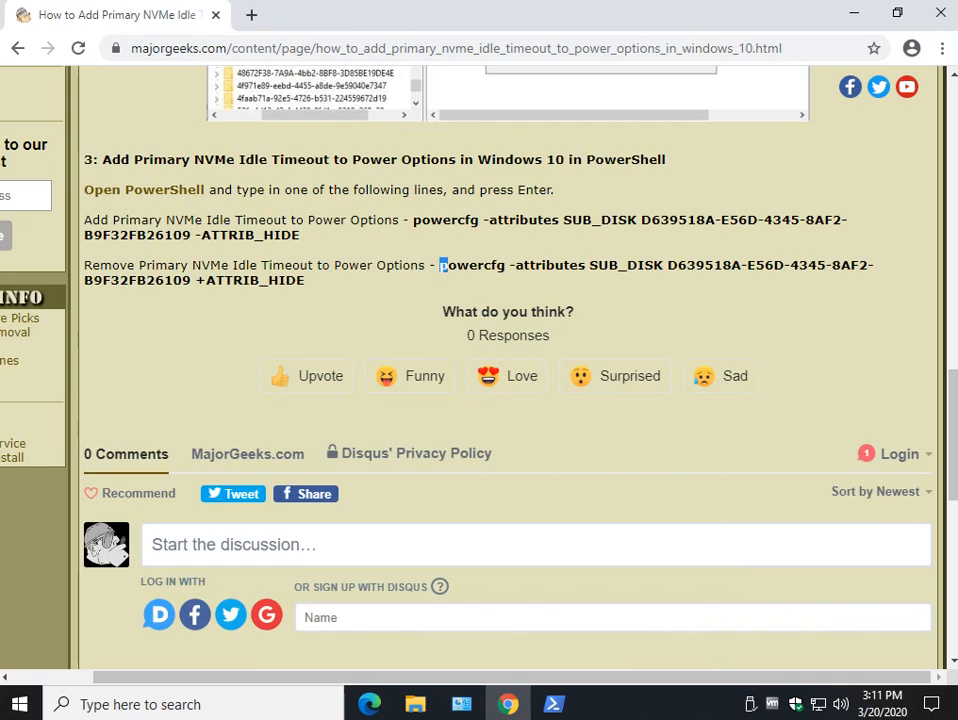
Select the +ATTRIB_HIDE powercfg command from the guide, then recheck the plan's advanced power settings.
drag(440, 264, 304, 280)
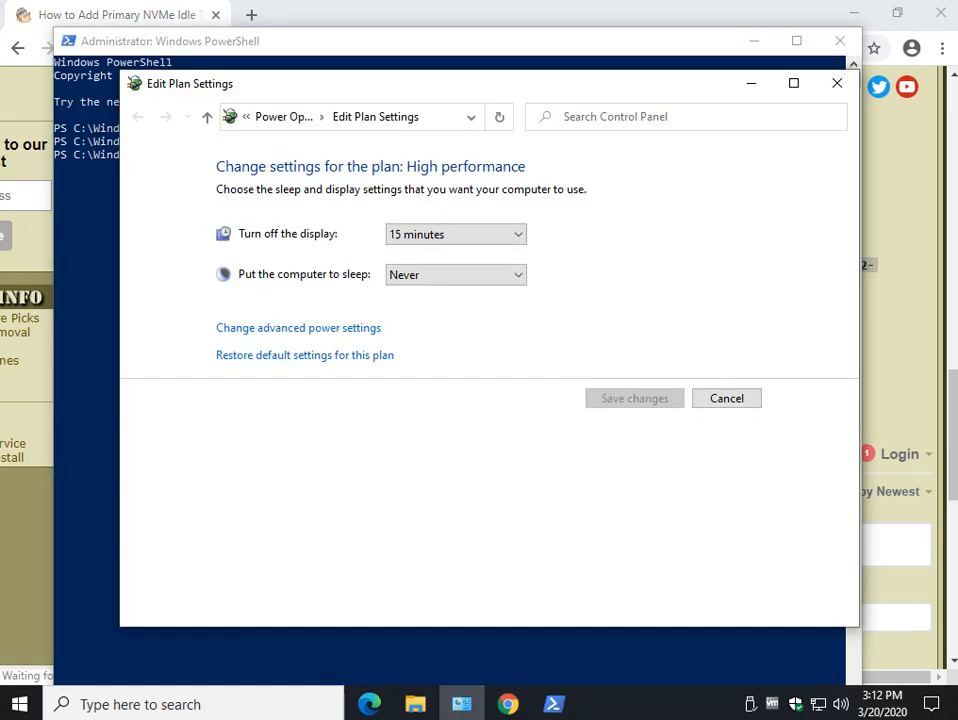
click(298, 328)
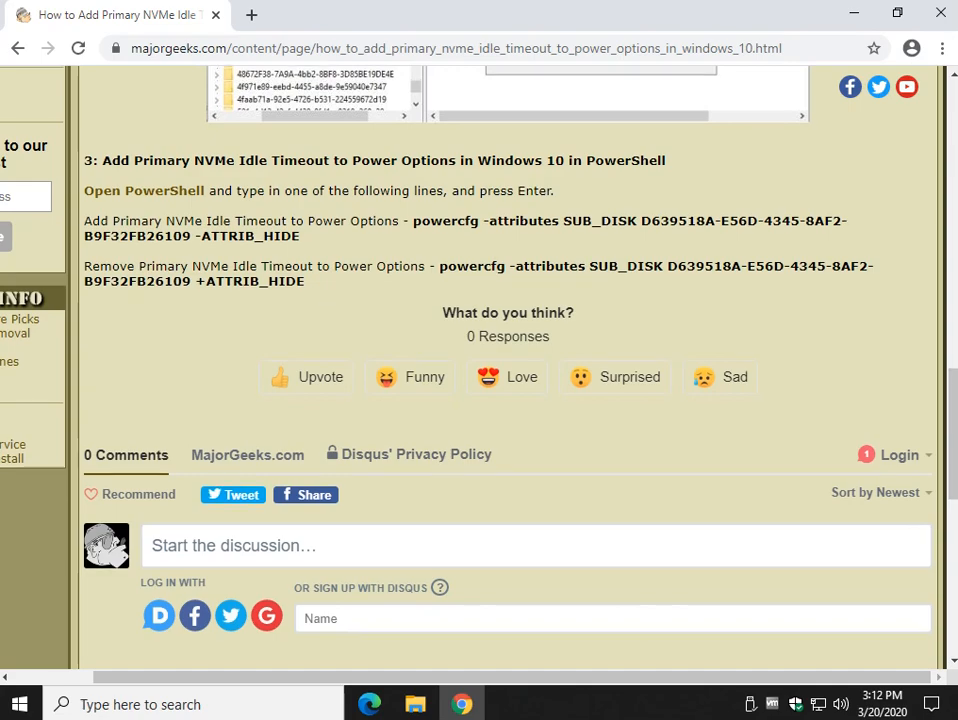
Scroll the MajorGeeks guide back up to its title and introduction.
scroll(up, 3)
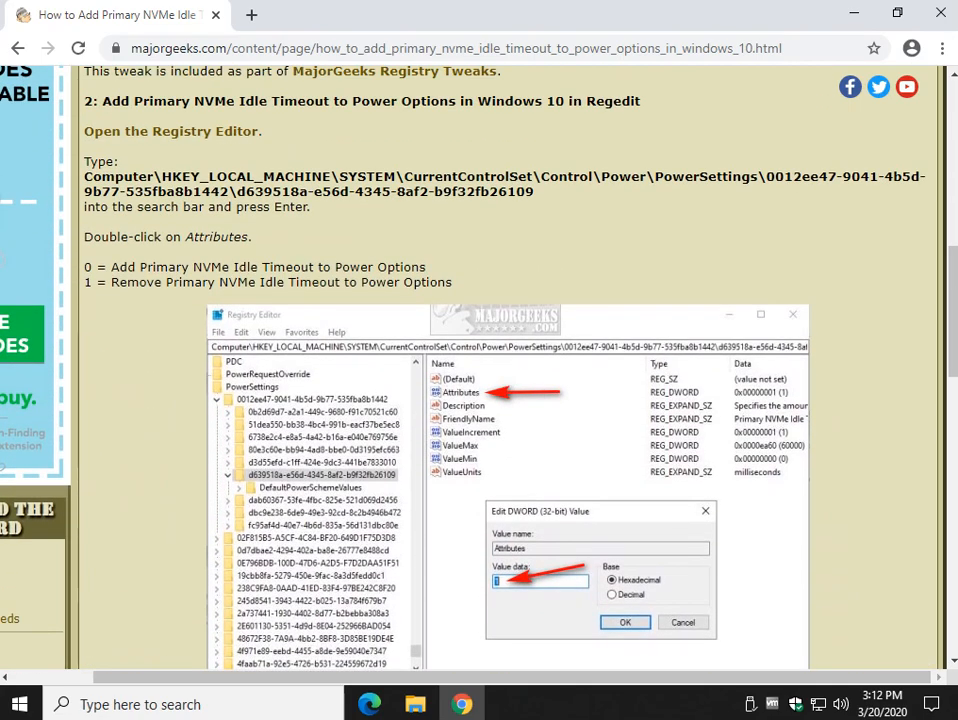
scroll(up, 3)
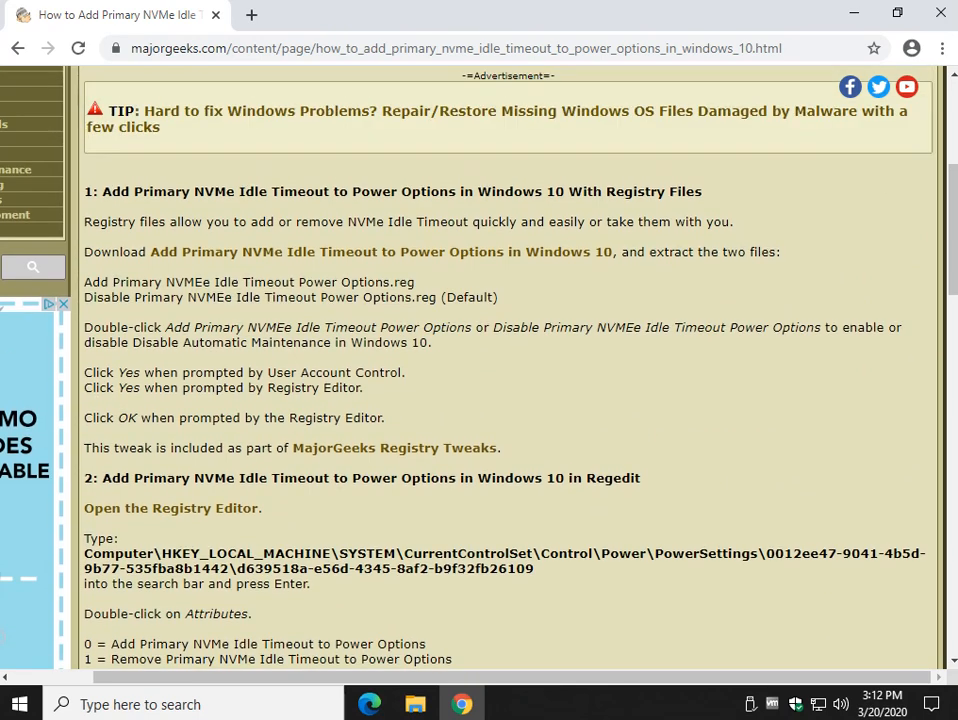
scroll(up, 3)
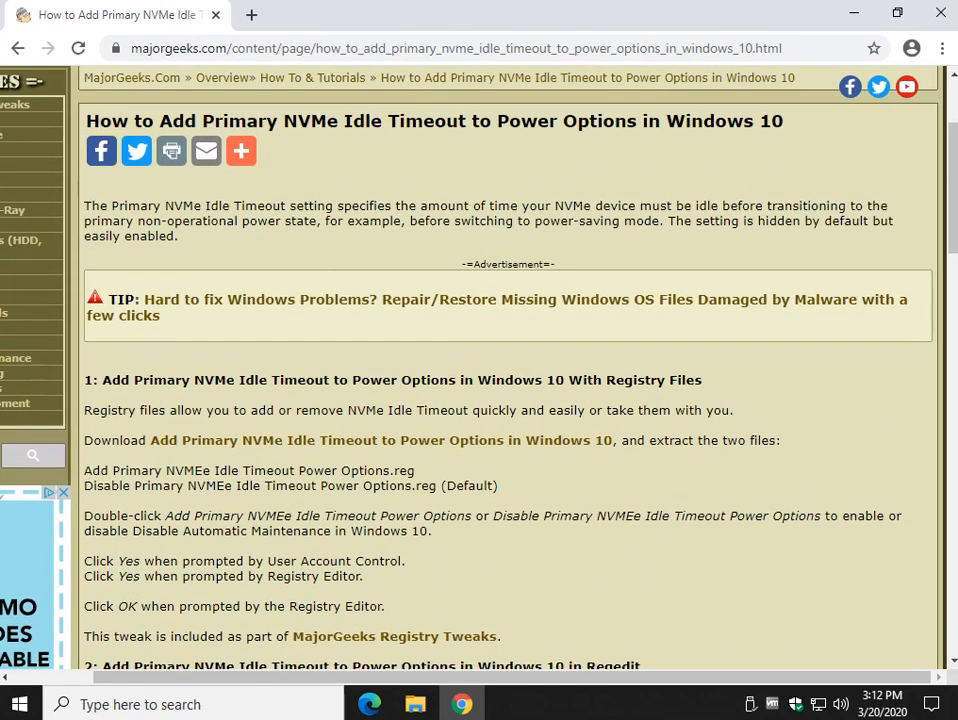